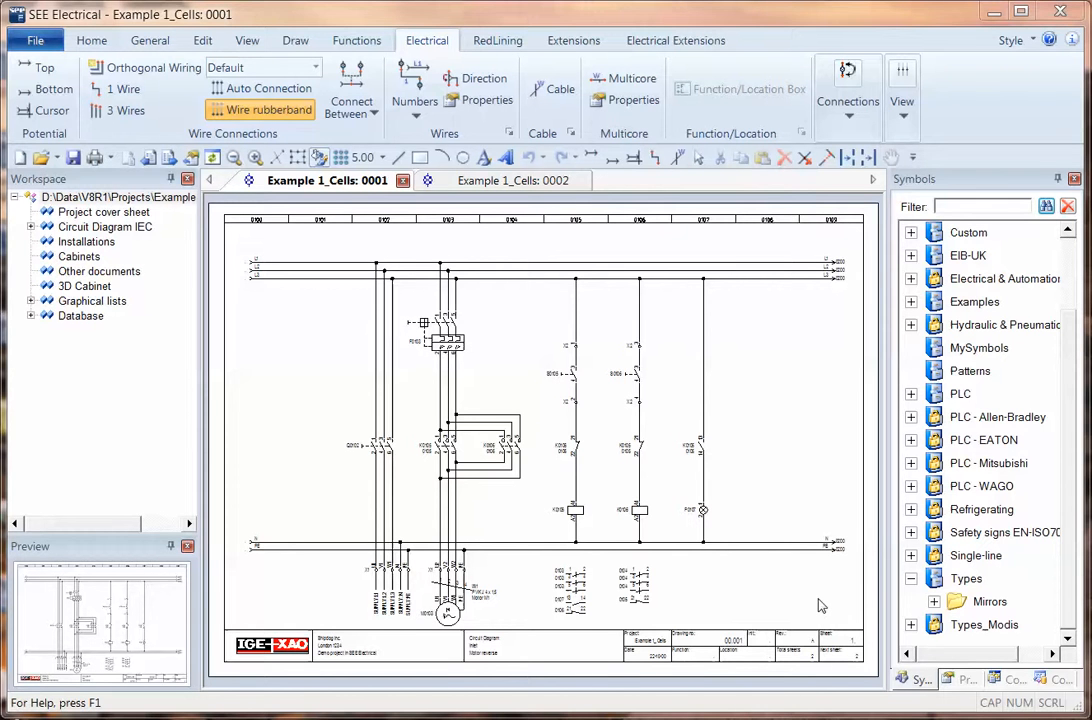
# - Open the Circuit Diagram IEC properties and show the Wires settings
pyautogui.click(105, 226)
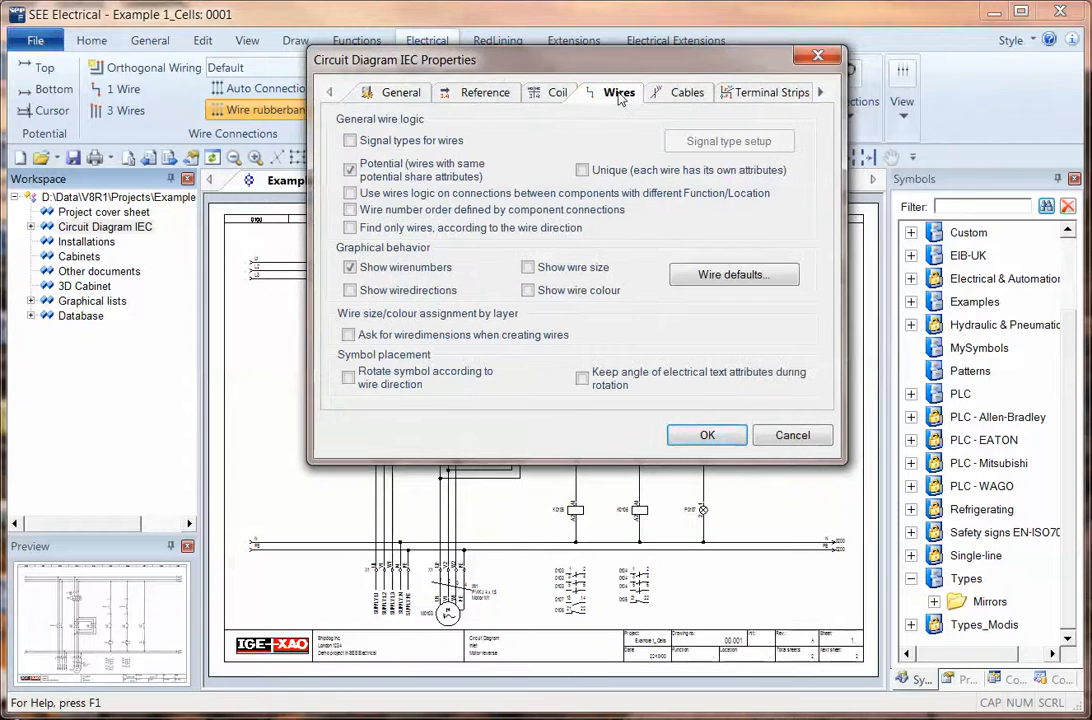
pyautogui.click(350, 140)
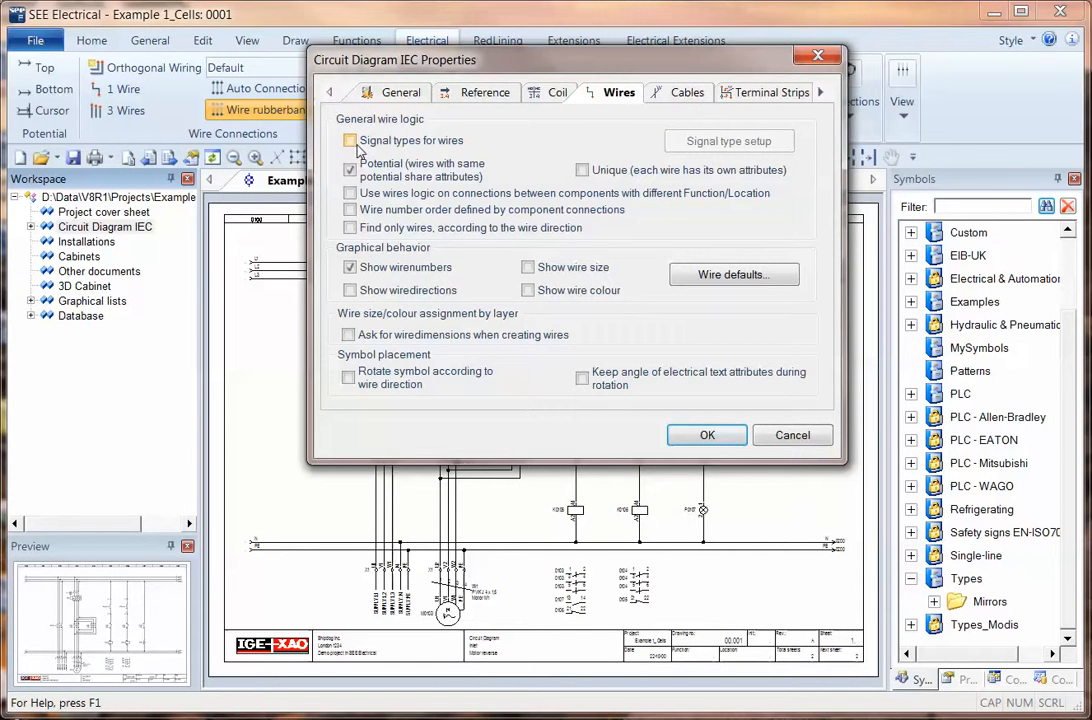
# - Add an 'Earth' signal type with a green pen colour and dashed pen style
pyautogui.click(729, 140)
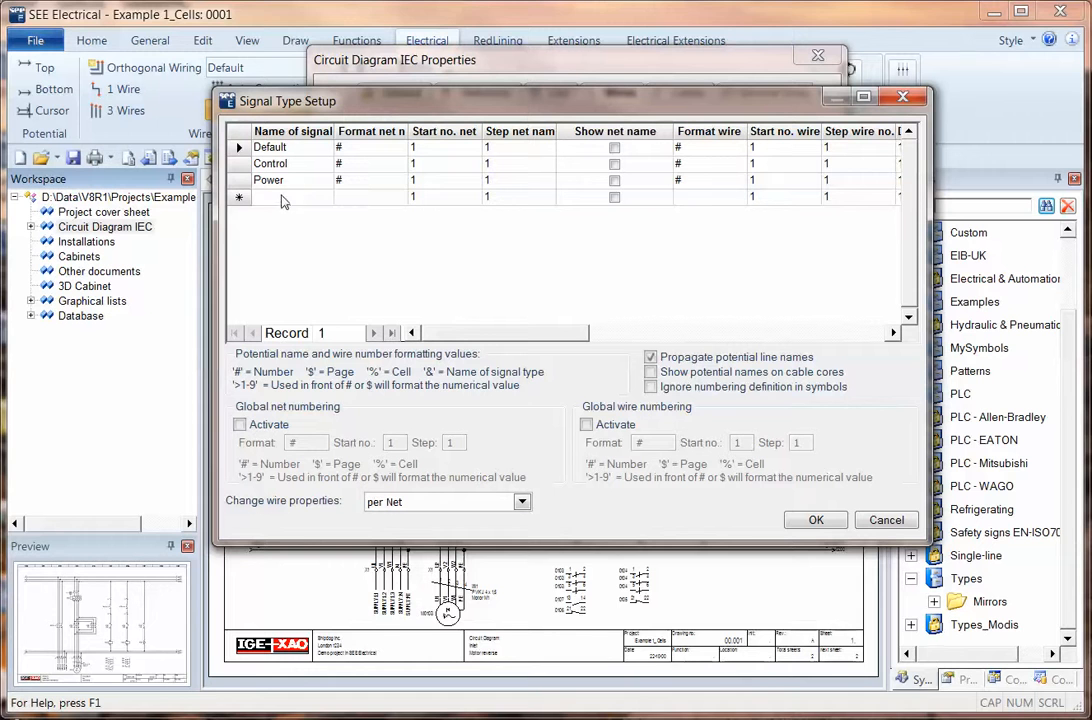
pyautogui.click(290, 197)
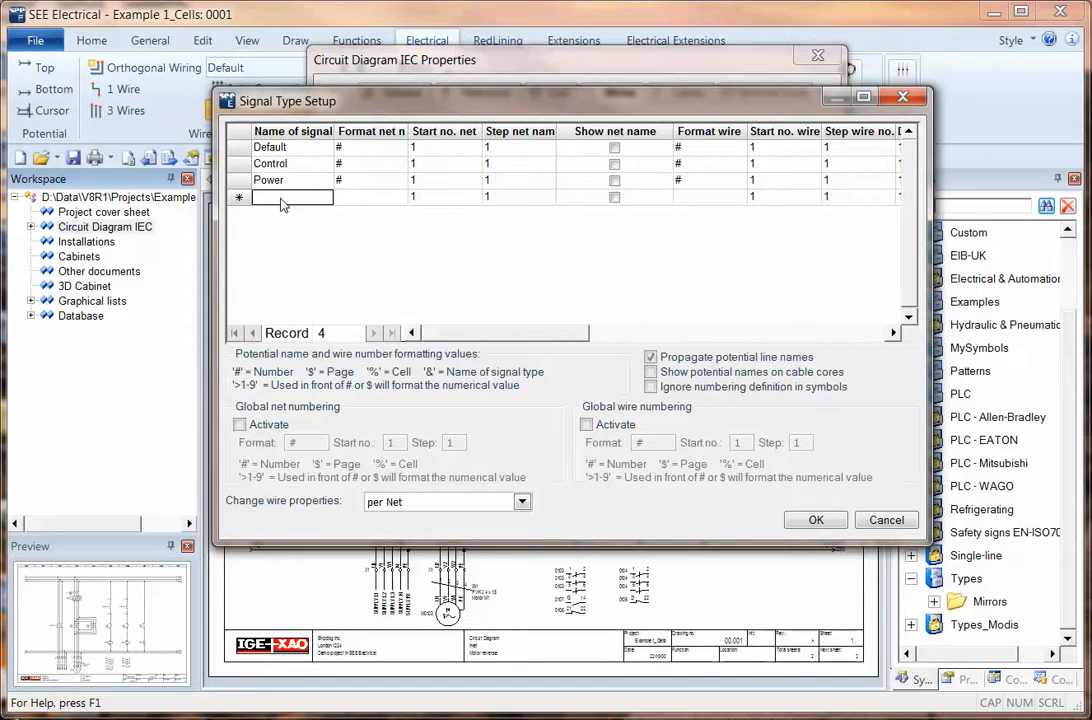
pyautogui.write('Eat')
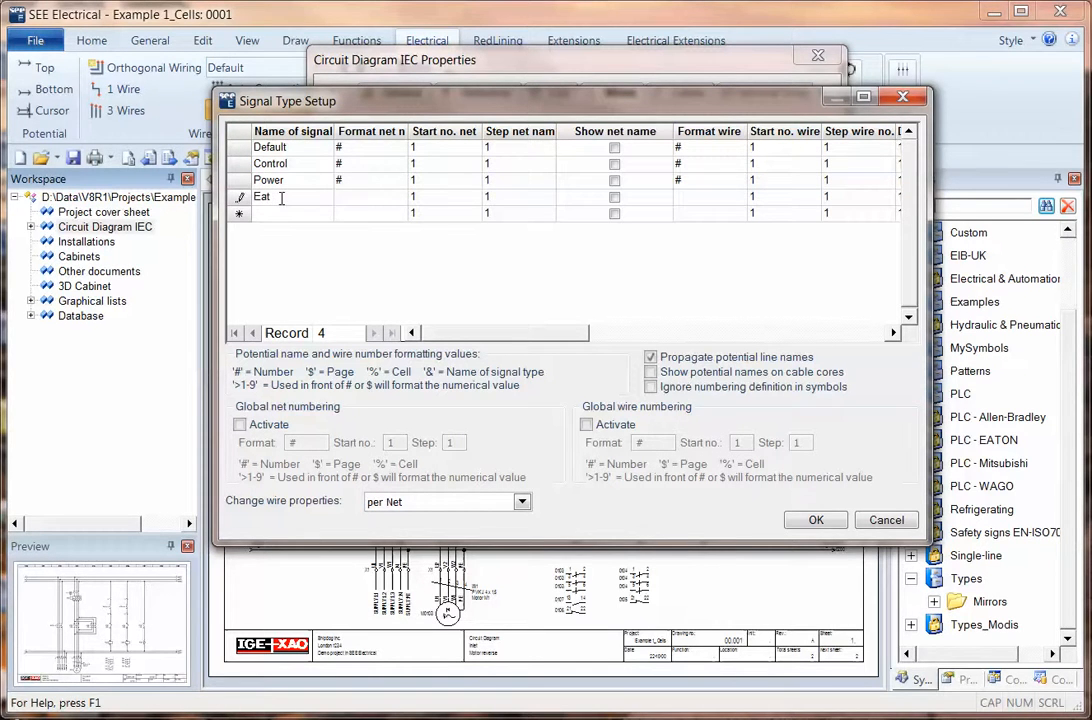
pyautogui.write('rth')
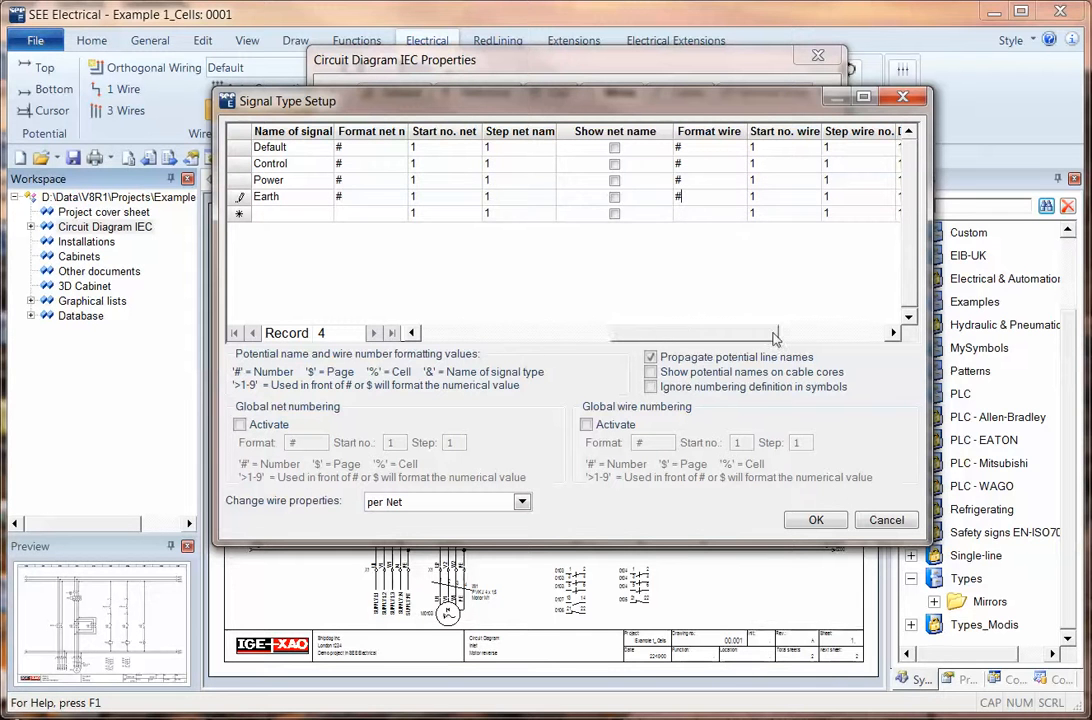
pyautogui.hscroll(3)
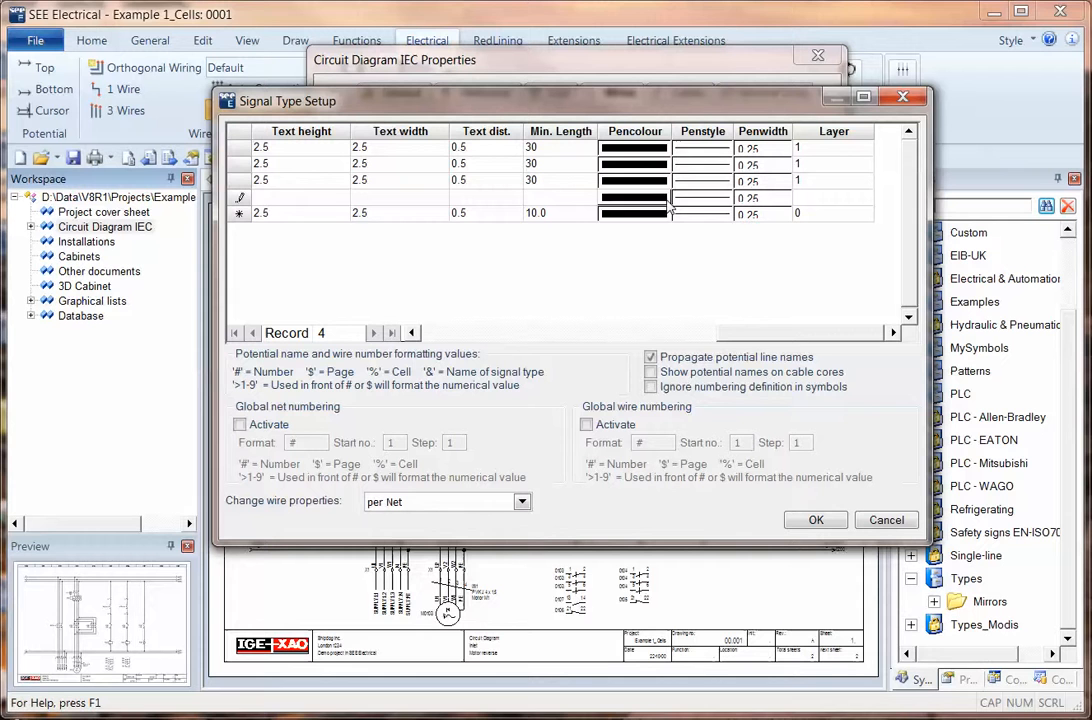
pyautogui.click(633, 197)
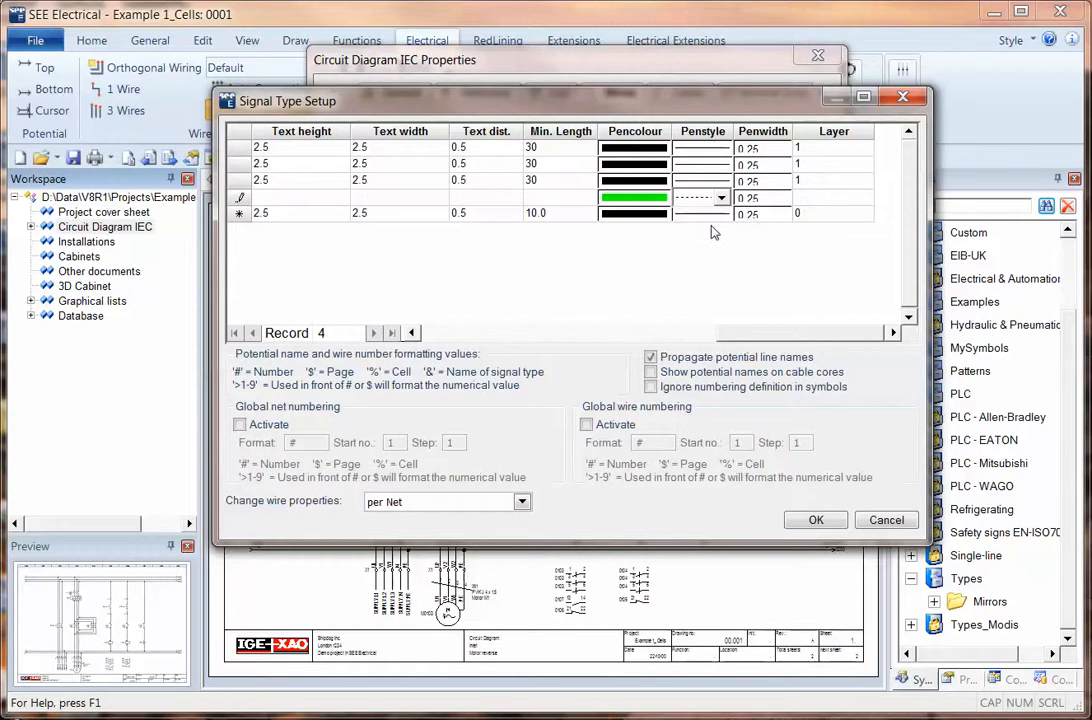
pyautogui.click(411, 333)
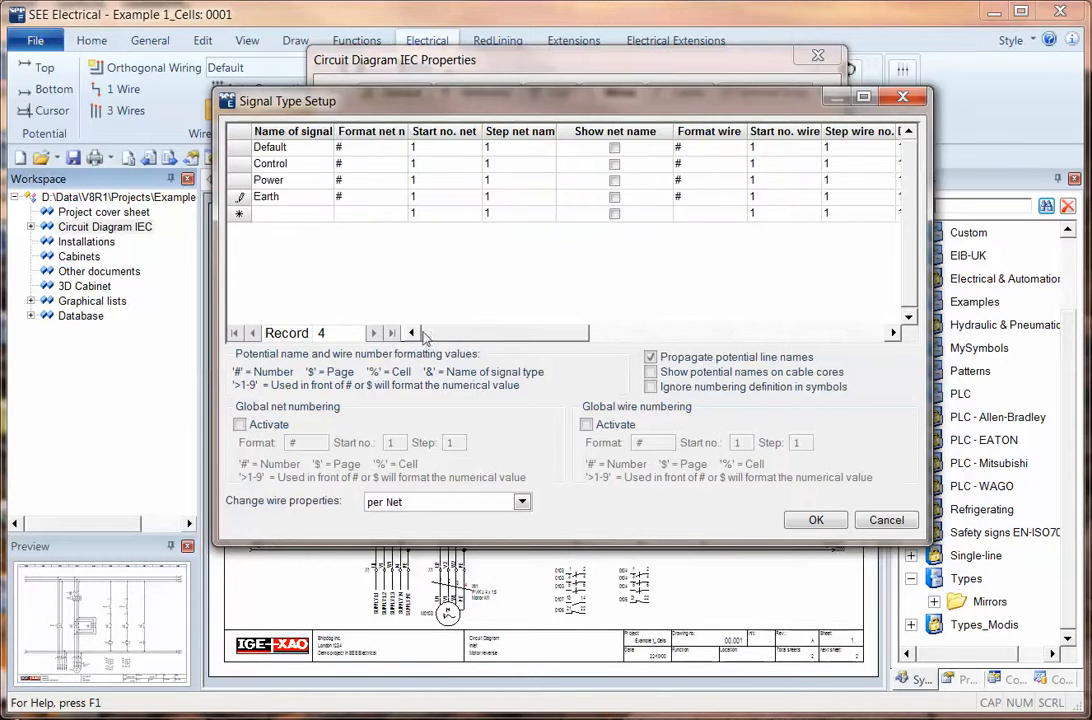
# - Add a 'Signal' type with net name and wire formats and a magenta pen
pyautogui.click(292, 214)
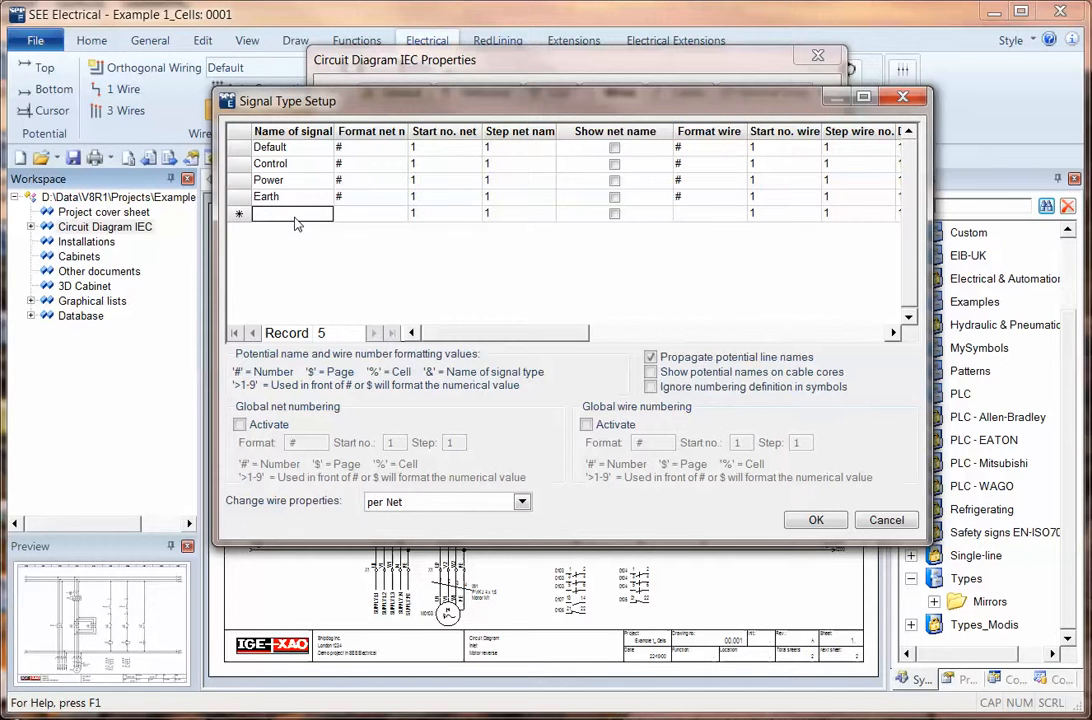
pyautogui.write('Signal')
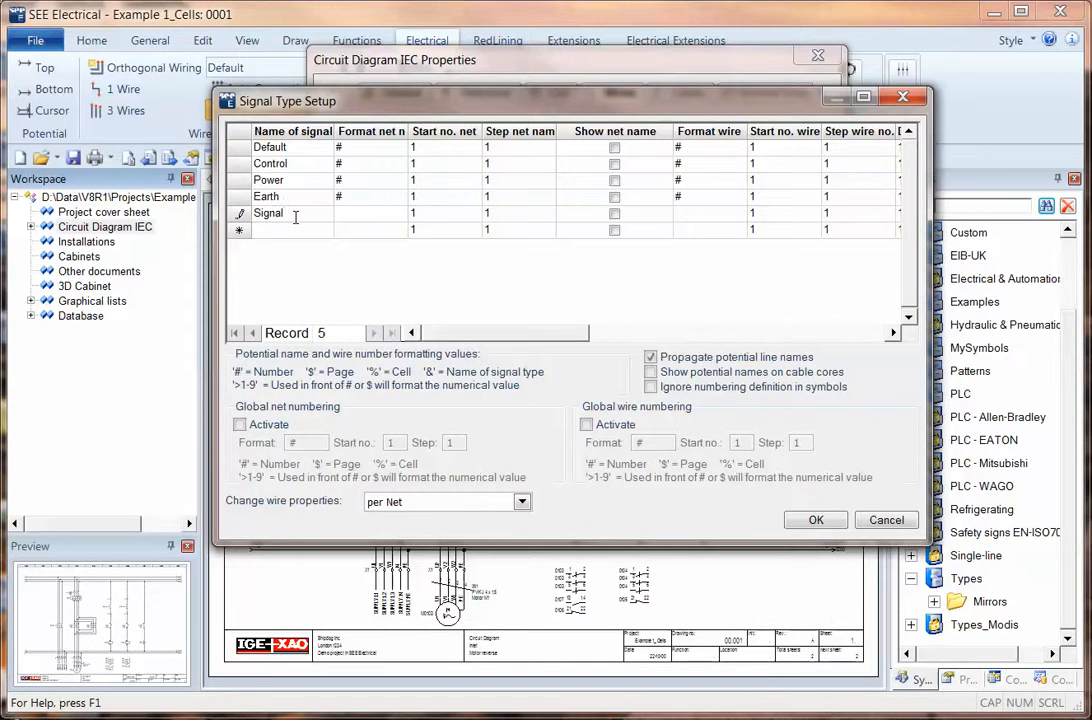
pyautogui.click(370, 213)
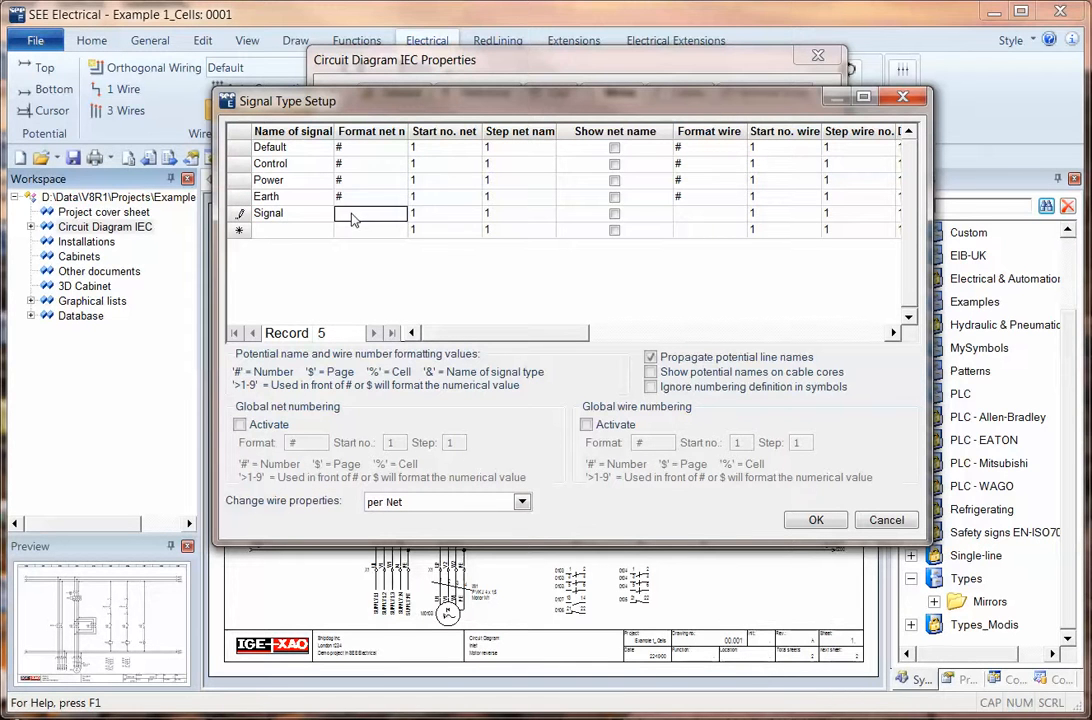
pyautogui.click(677, 213)
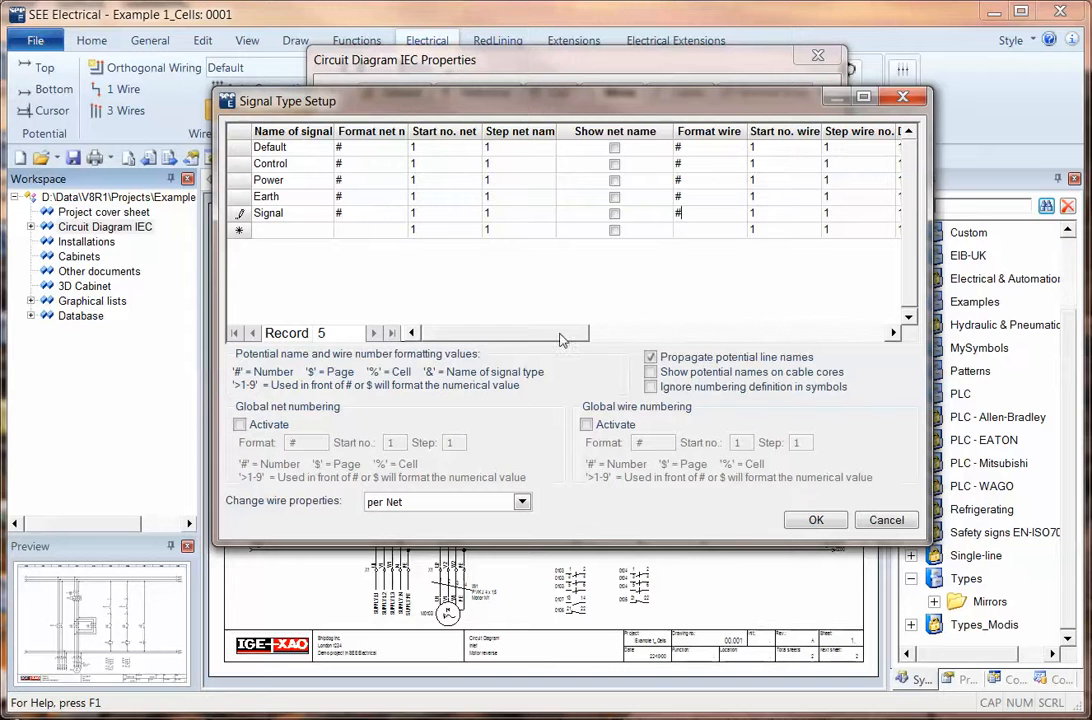
pyautogui.click(662, 214)
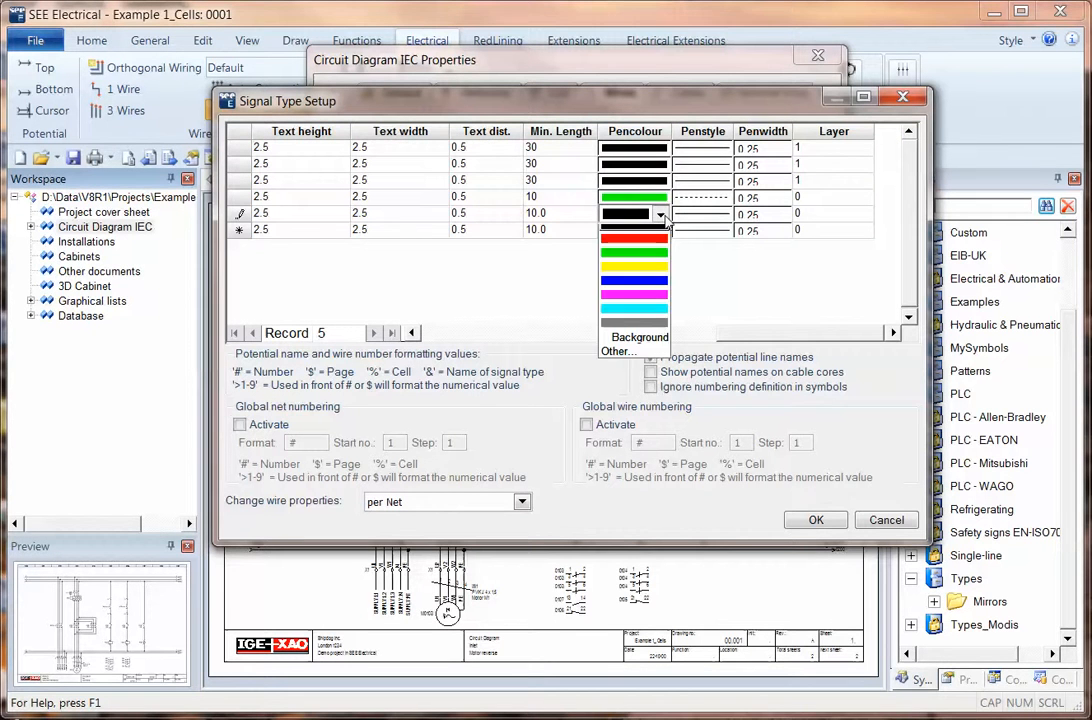
pyautogui.click(634, 238)
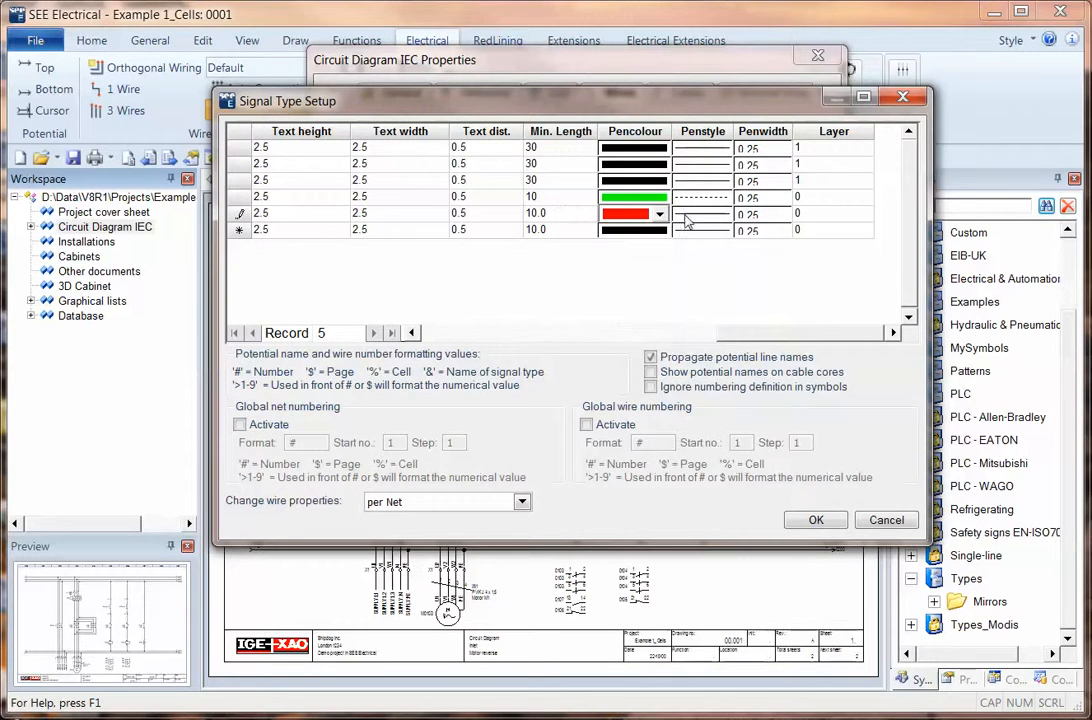
pyautogui.click(620, 213)
pyautogui.write('30')
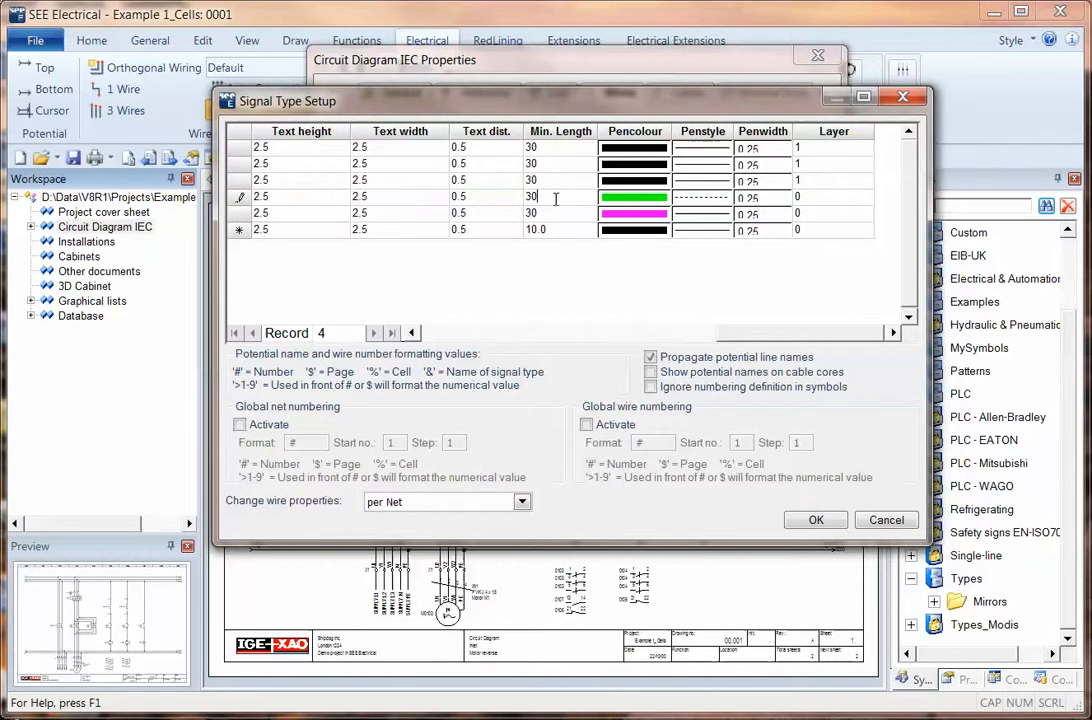
pyautogui.moveTo(685, 345)
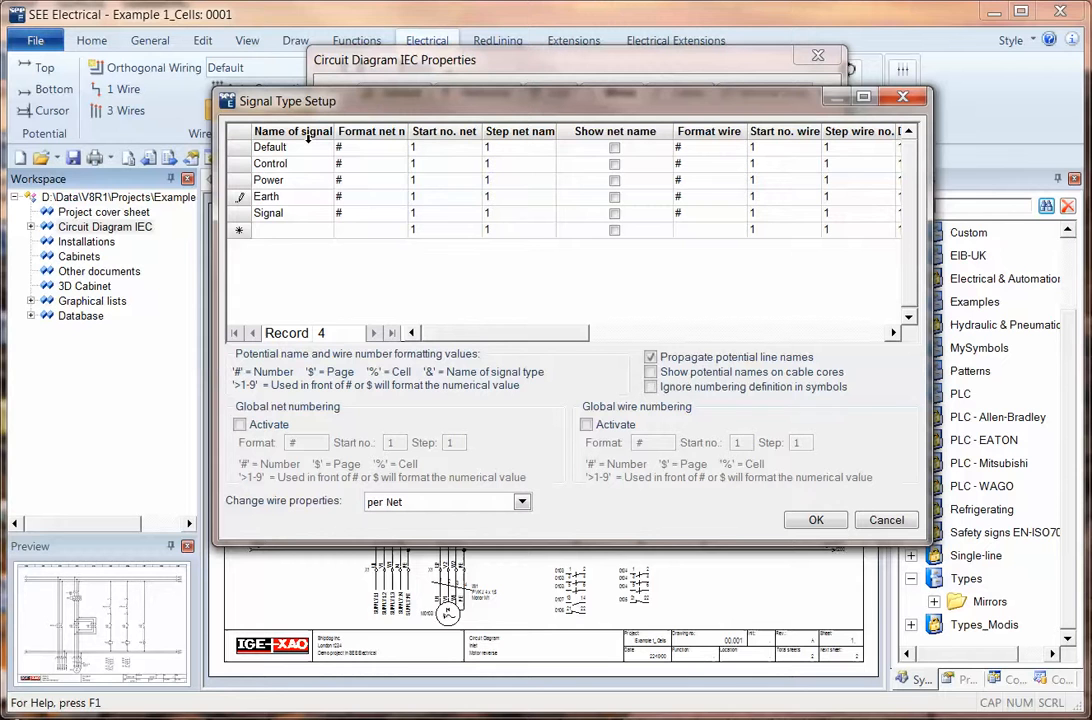
# - Activate global net numbering formatted >2$>2#, show net names for all types, and confirm
pyautogui.click(240, 424)
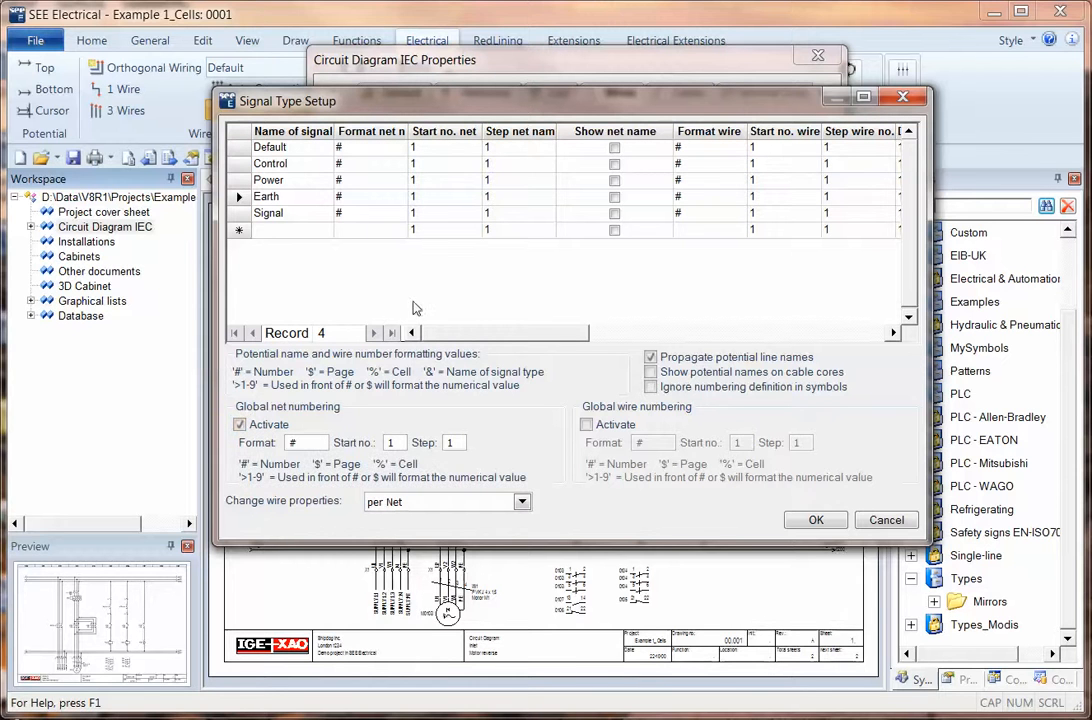
pyautogui.click(614, 163)
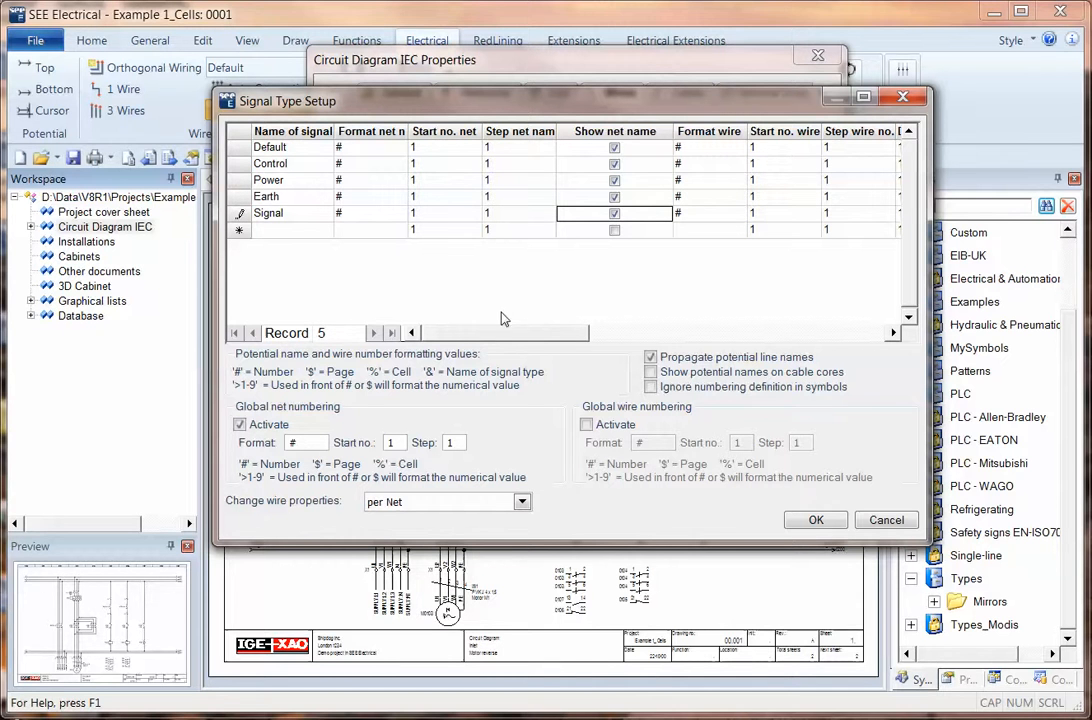
pyautogui.click(300, 442)
pyautogui.write('>2$')
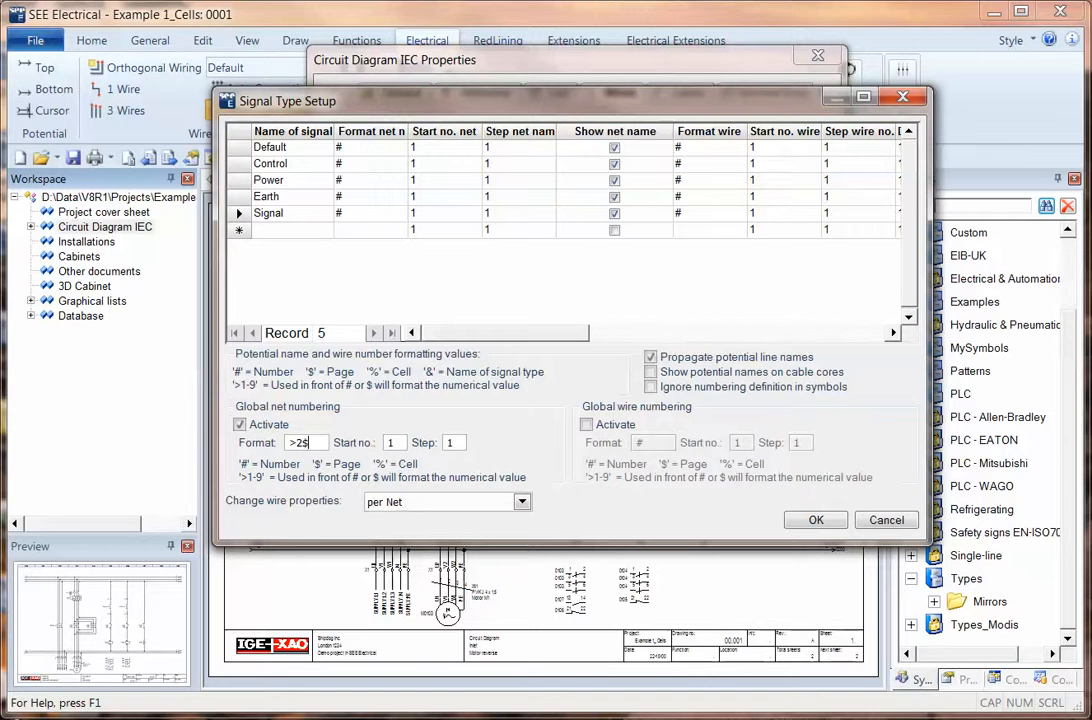
pyautogui.write('>')
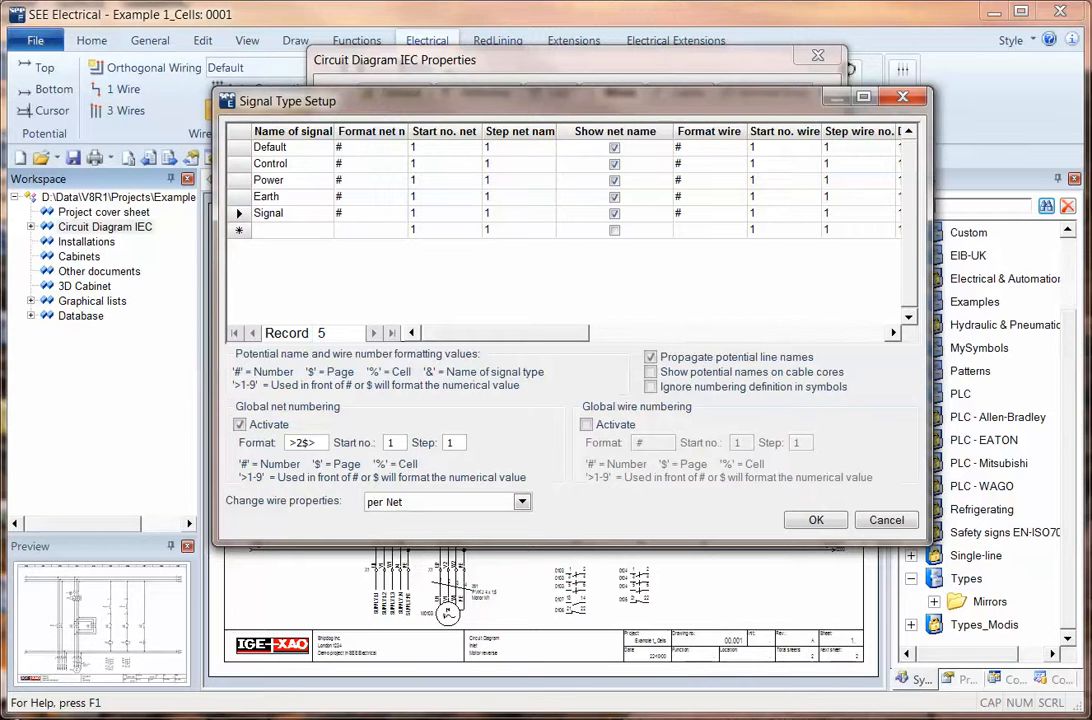
pyautogui.write('>2#')
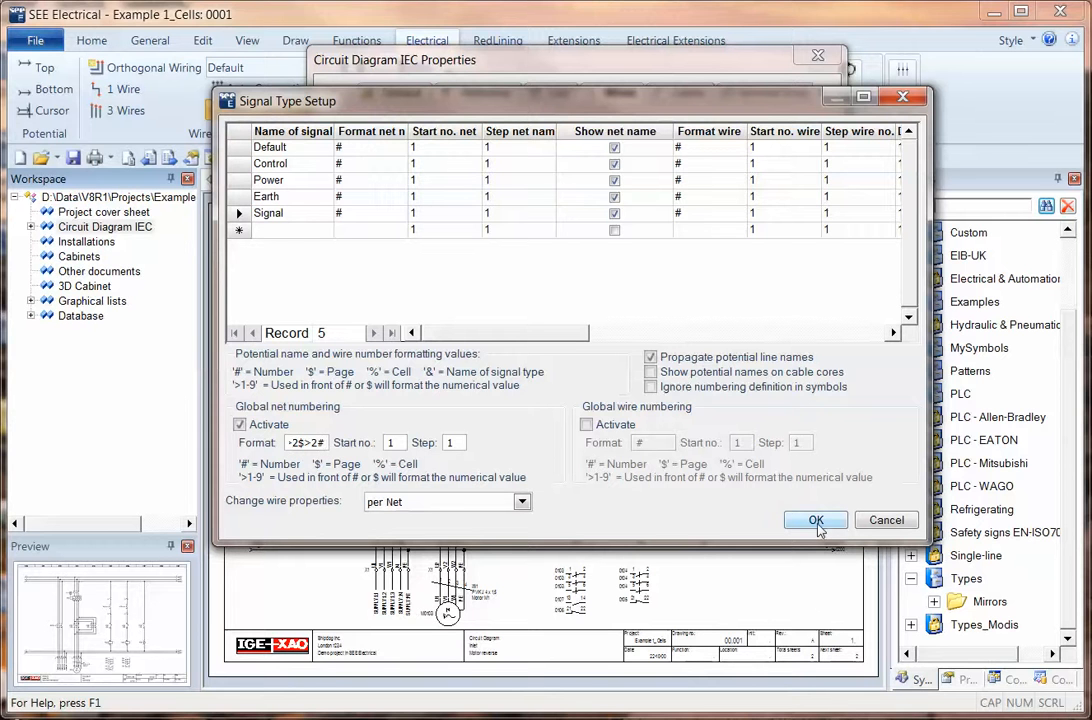
pyautogui.click(815, 520)
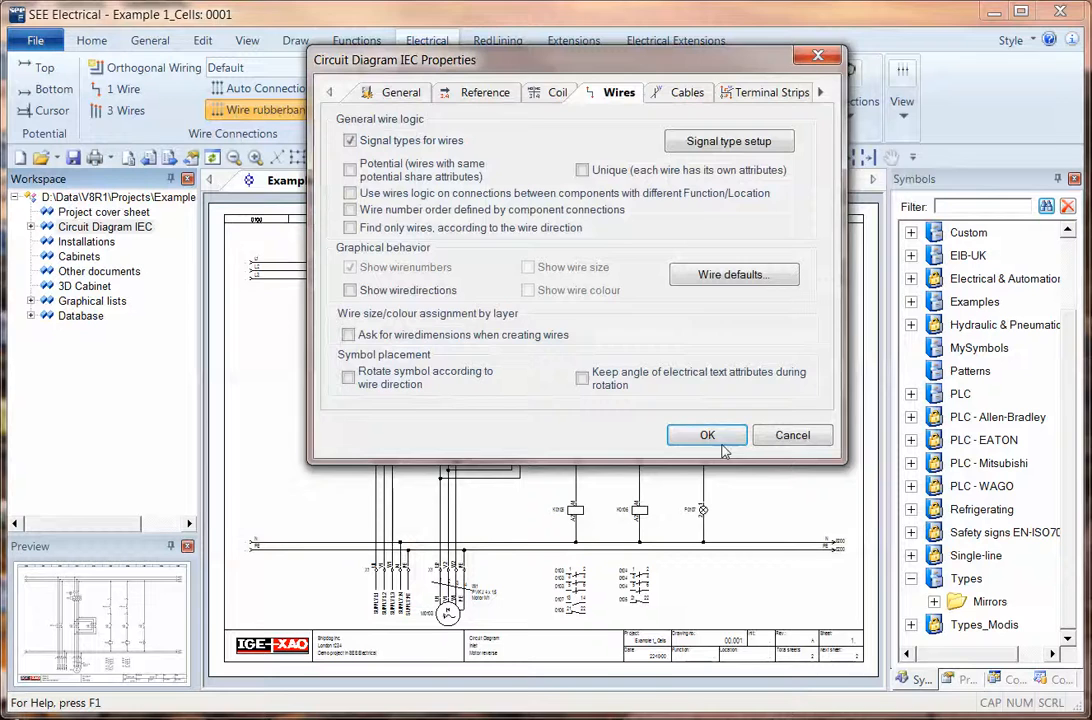
# - Apply the properties and generate signal numbers, including unlocked wires with existing numbers
pyautogui.click(707, 435)
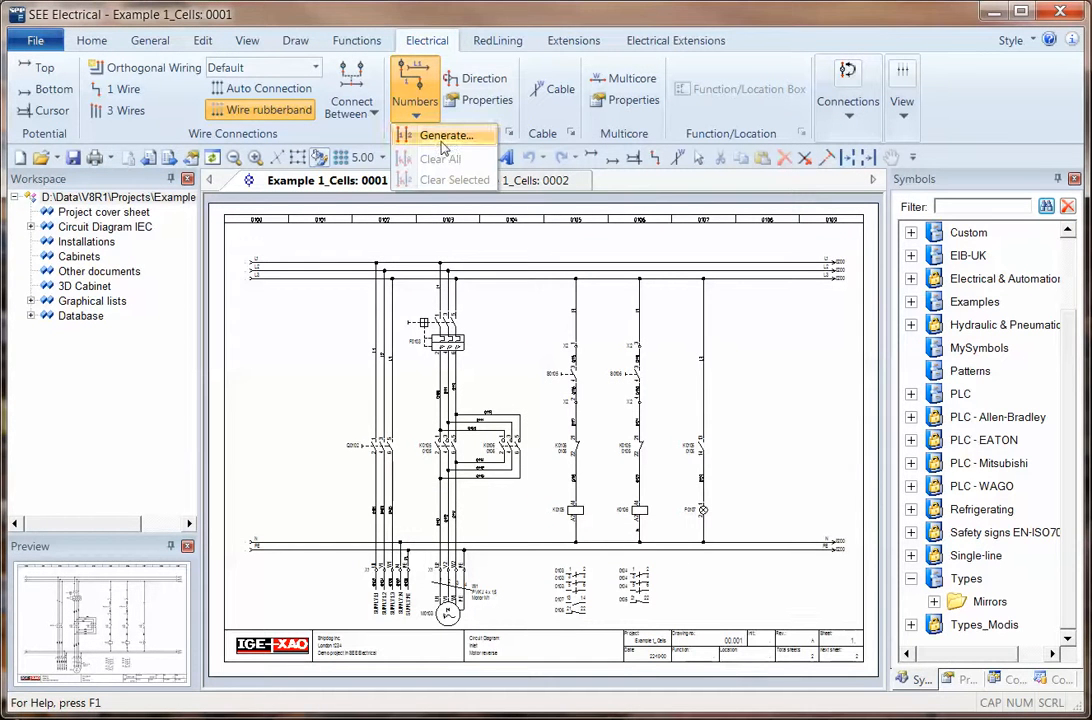
pyautogui.click(444, 135)
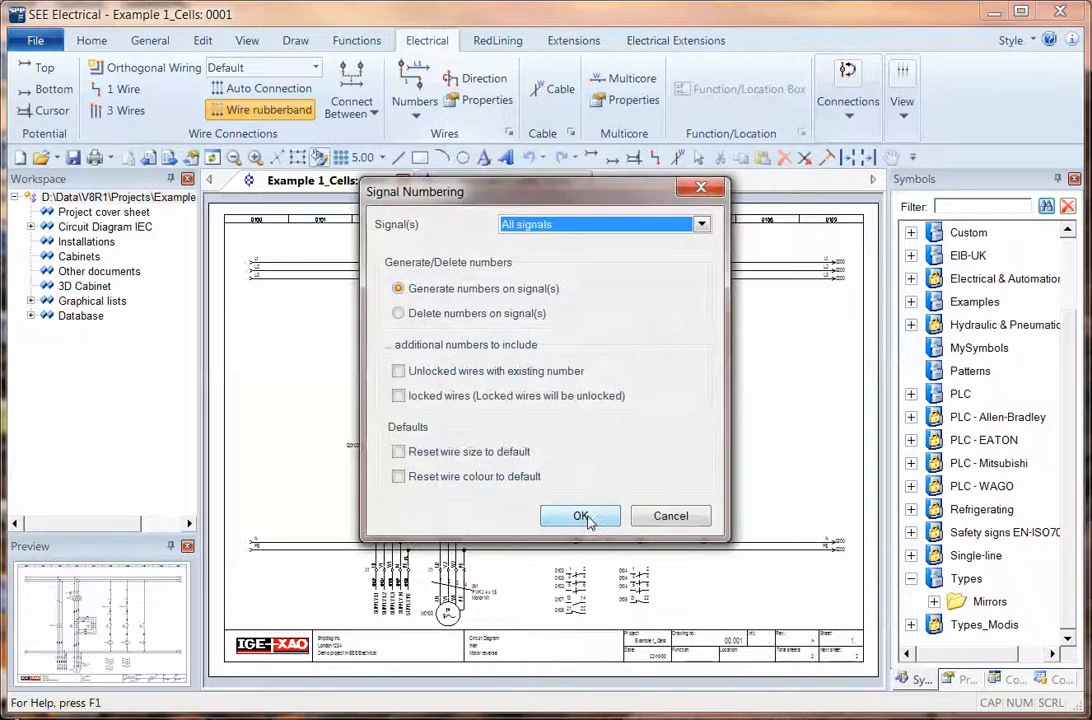
pyautogui.click(398, 371)
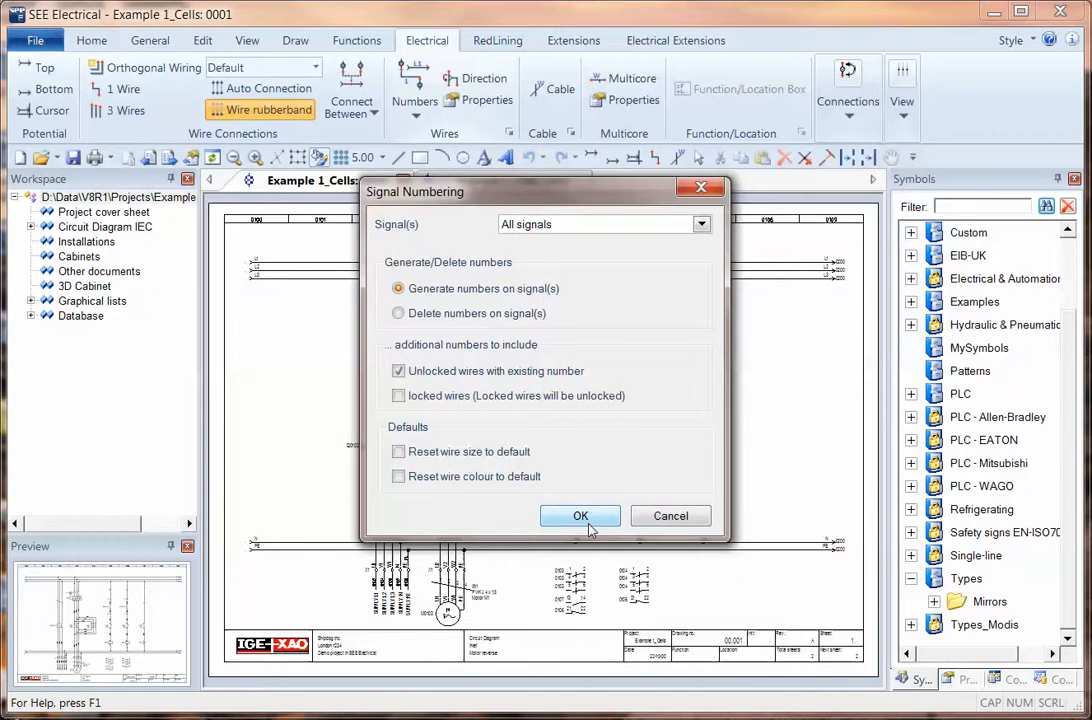
pyautogui.click(580, 515)
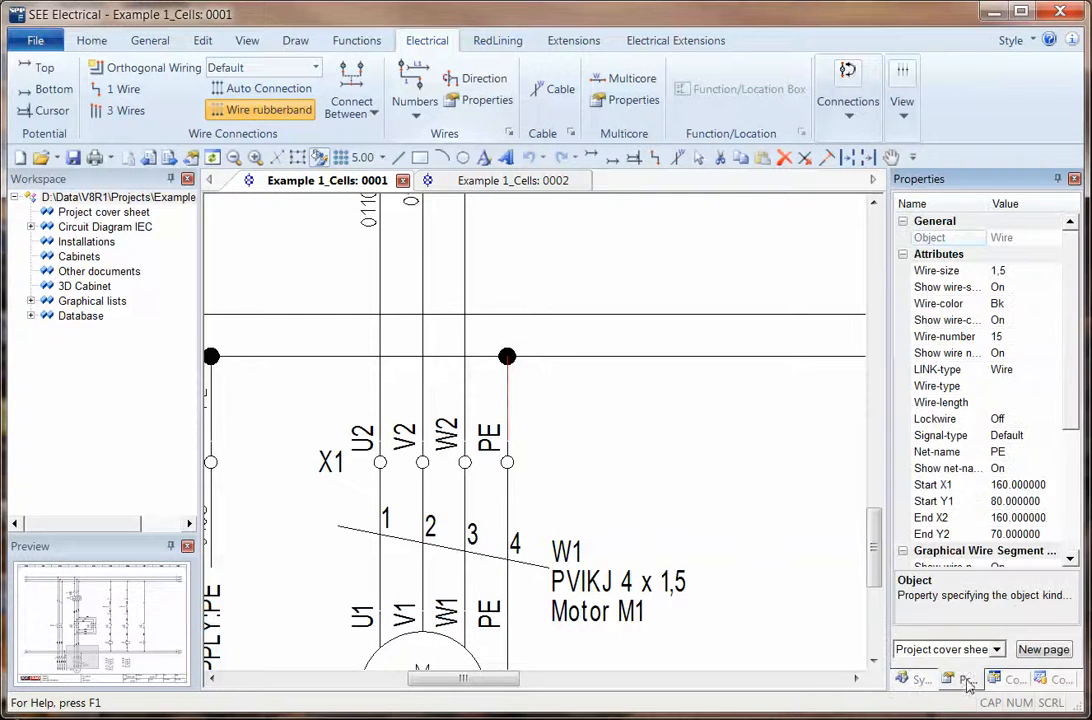
# - View sheet Example 1_Cells: 0002 with its page-based wire numbers
pyautogui.click(1051, 435)
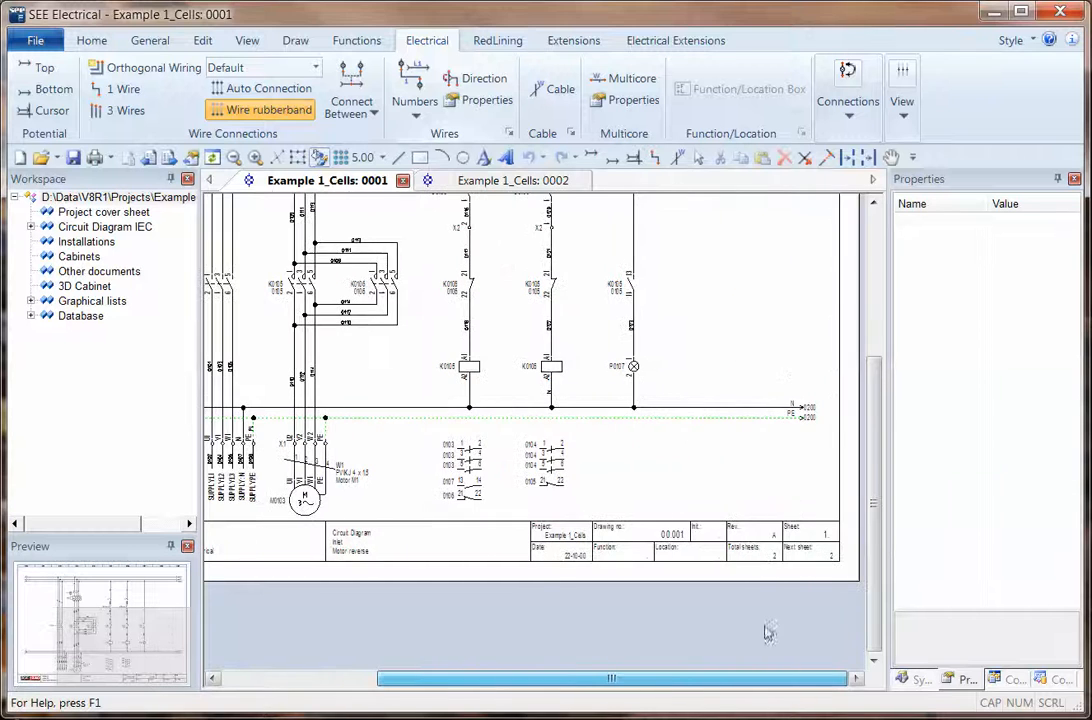
pyautogui.click(509, 181)
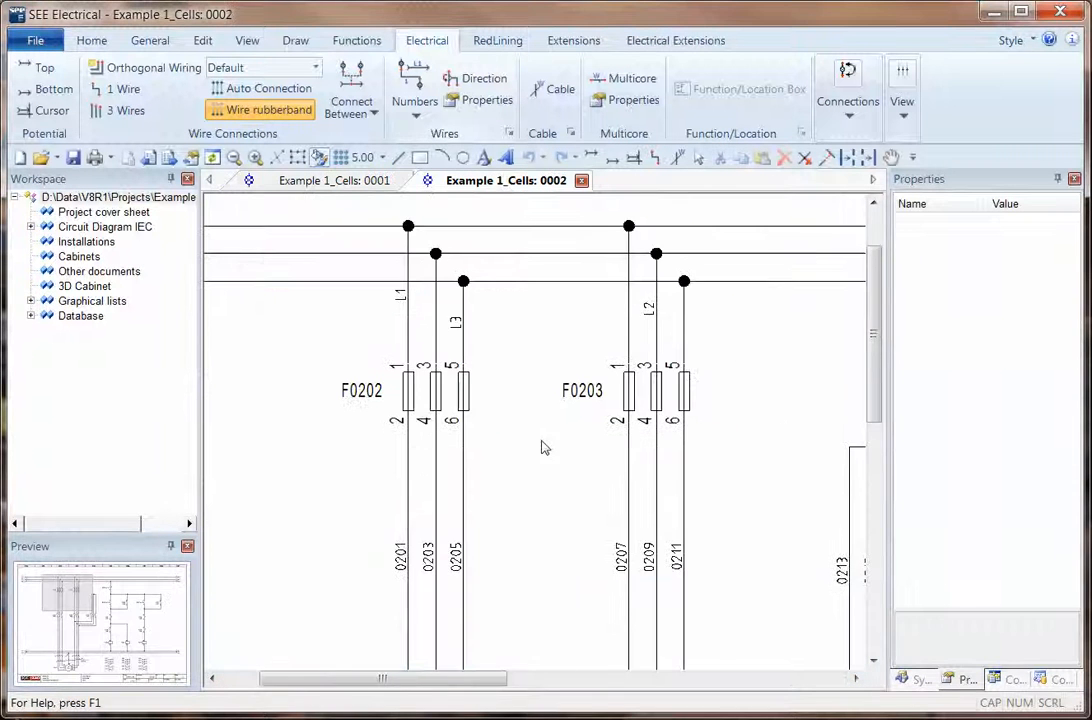